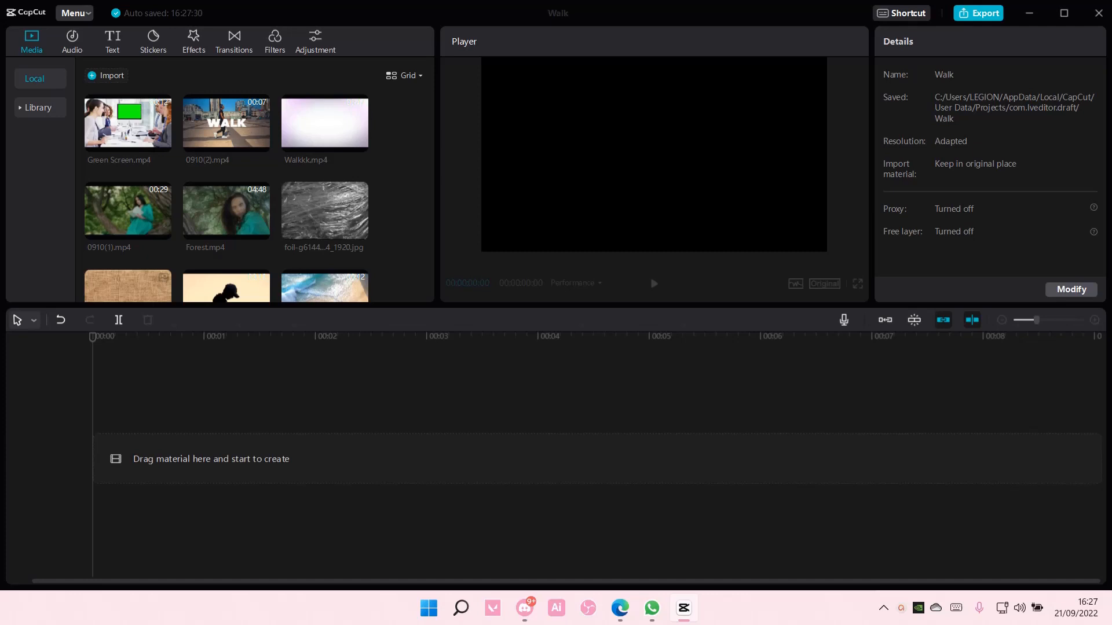
- Place the Green Screen clip above the Waves clip on the timeline and select it
scroll("down", 3)
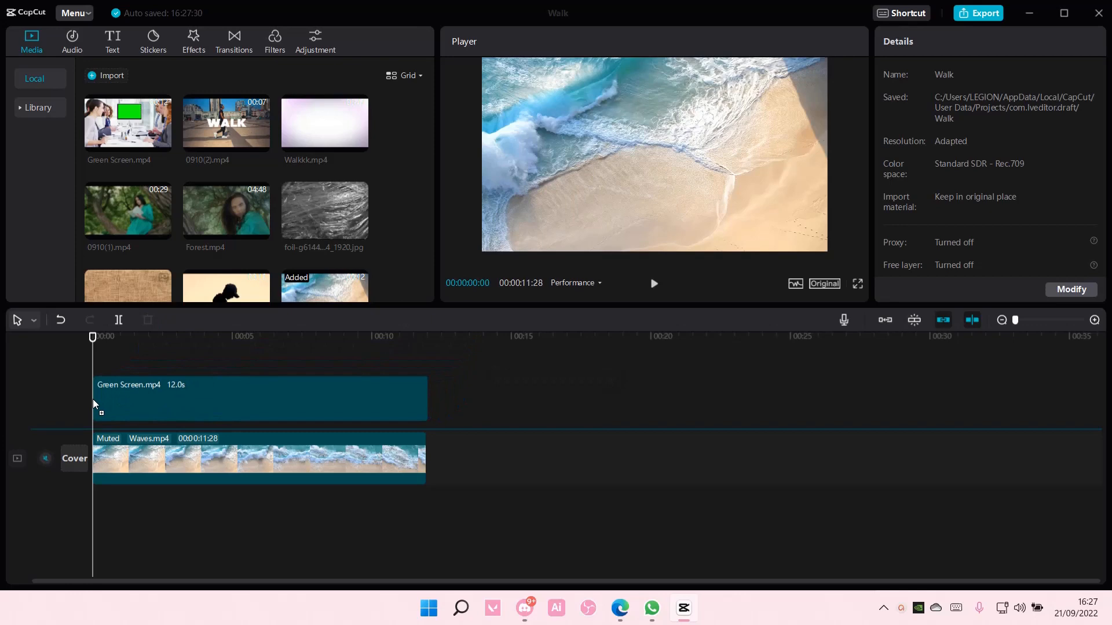
left_click(258, 405)
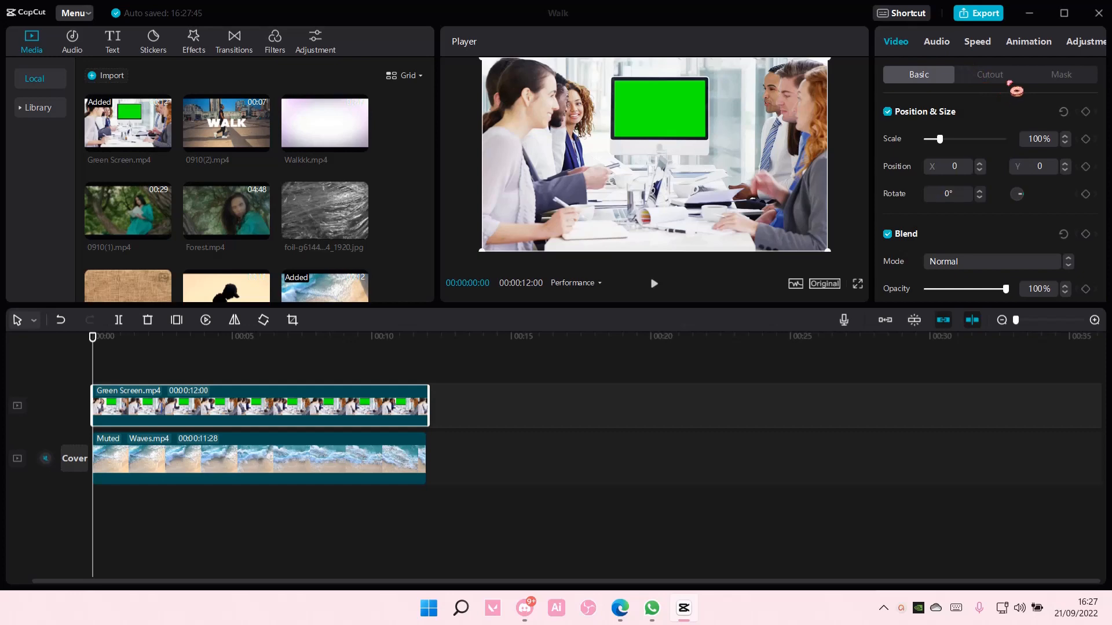
- Apply Chroma key in Cutout to the green at strength 64, revealing the waves through the monitor
left_click(988, 74)
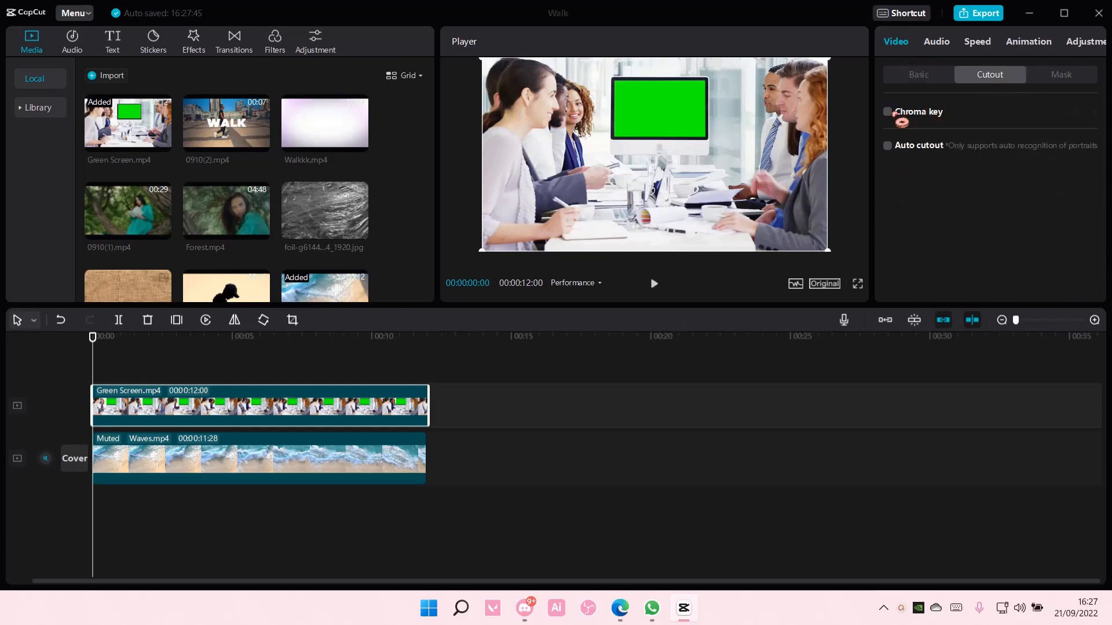
left_click(886, 113)
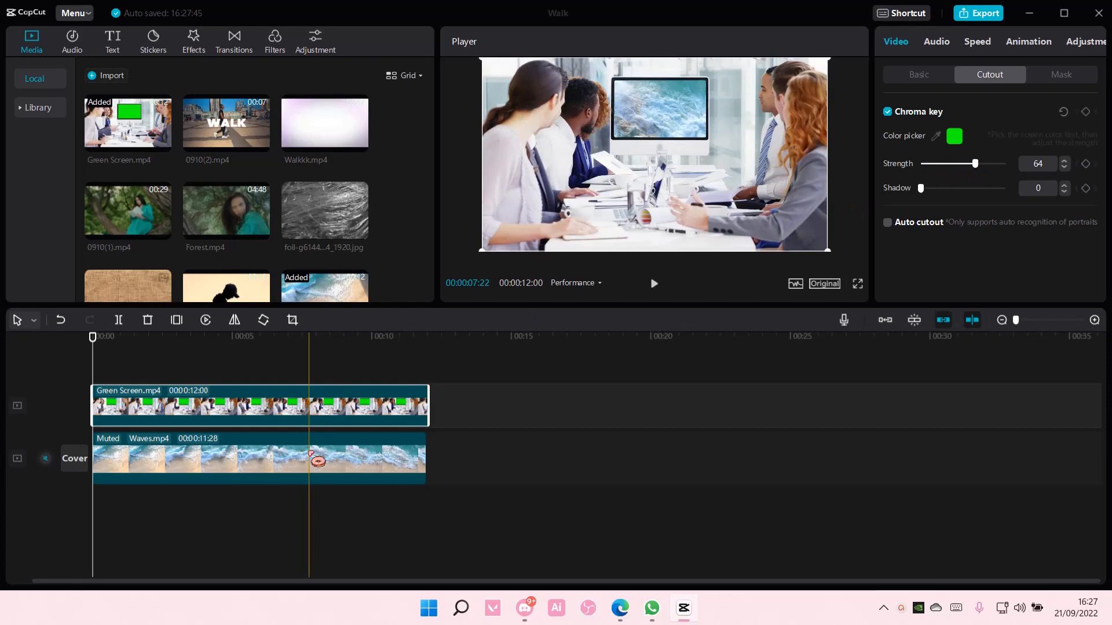
left_click(888, 111)
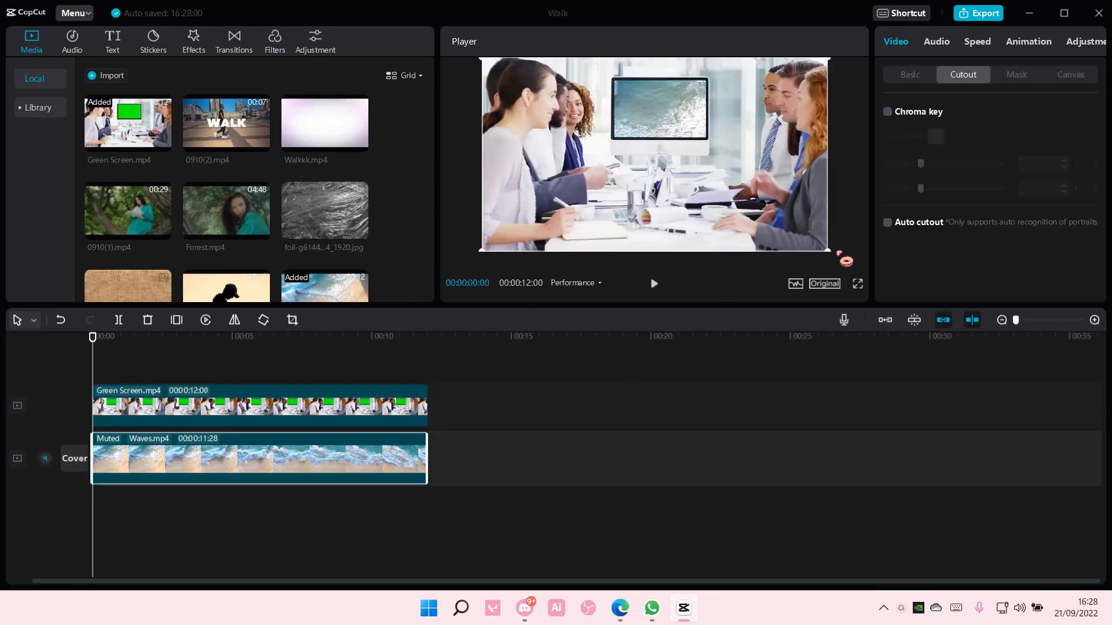
- Scale the Waves clip to 40% in Basic and nudge its Position X toward the monitor
left_click(910, 74)
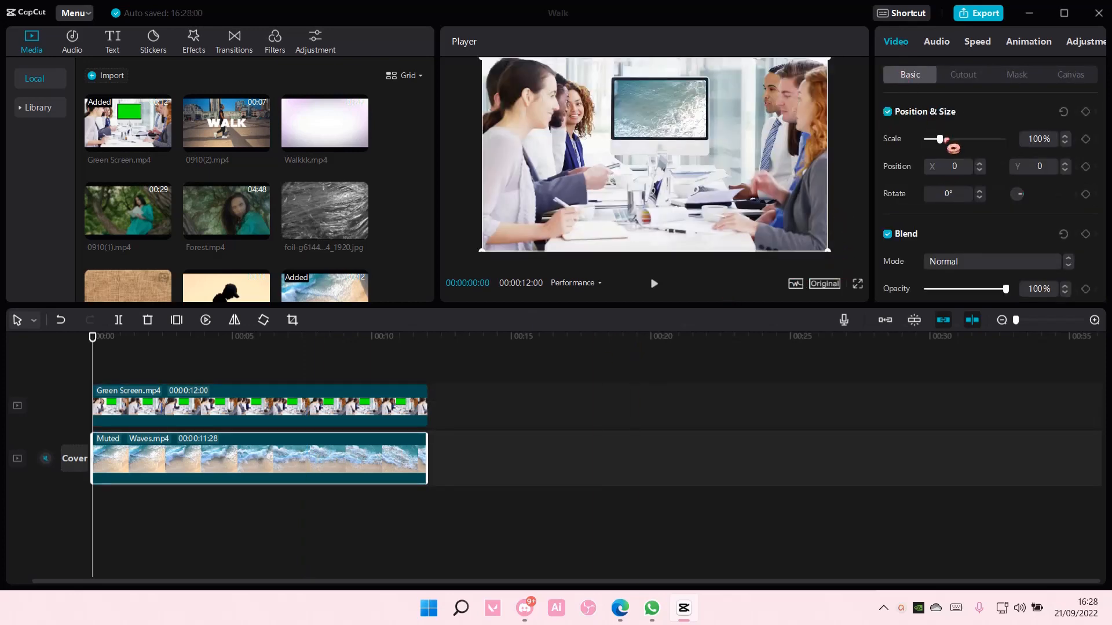
left_click(258, 405)
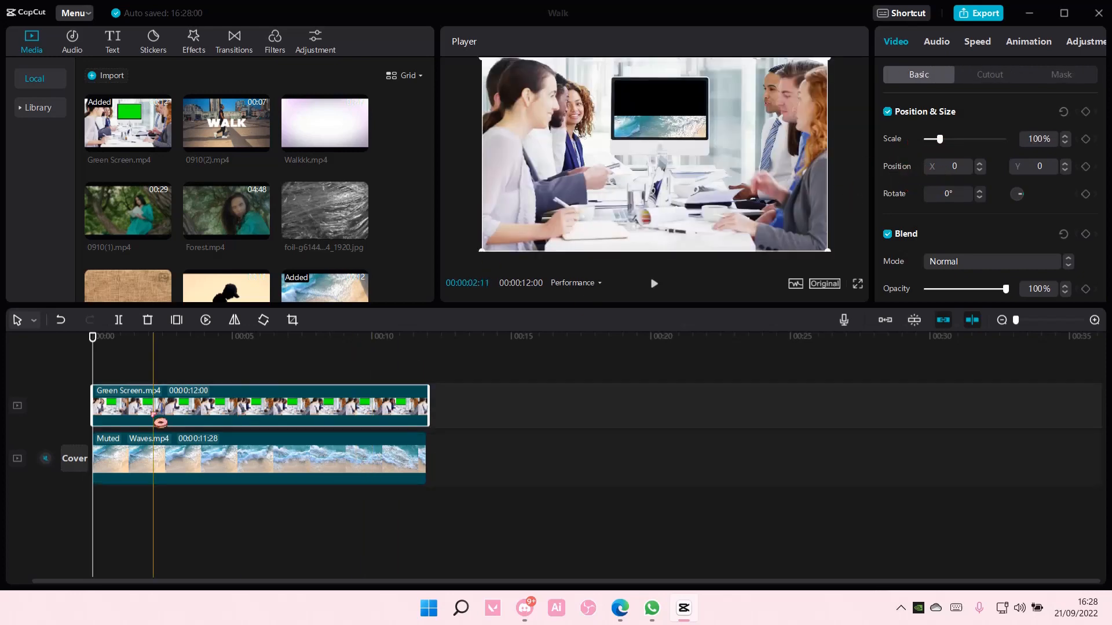
left_click(92, 337)
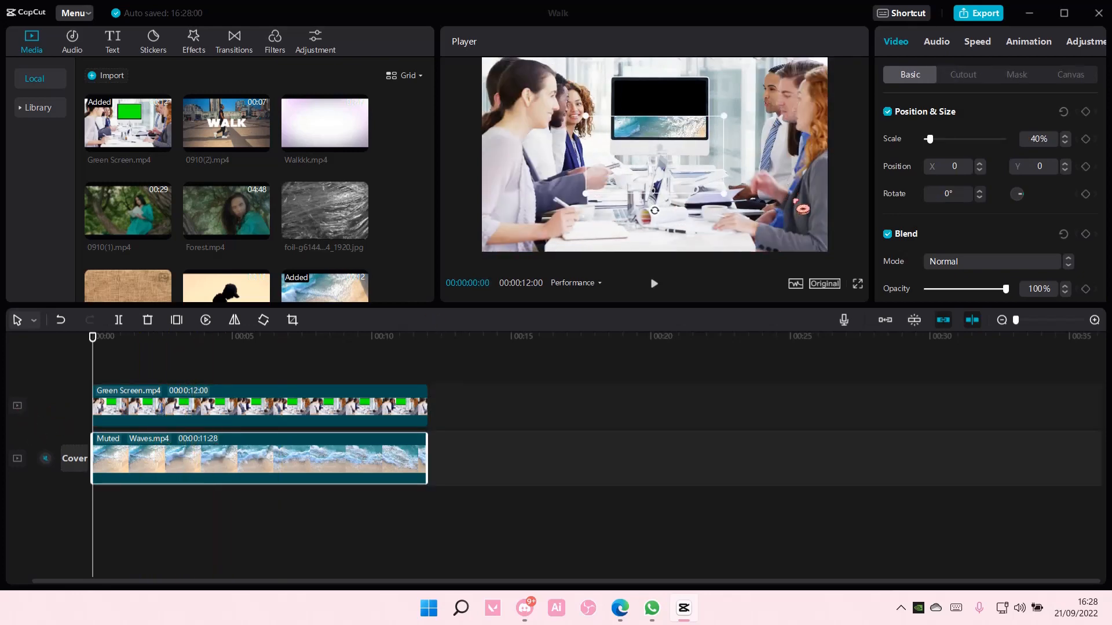
left_click(979, 163)
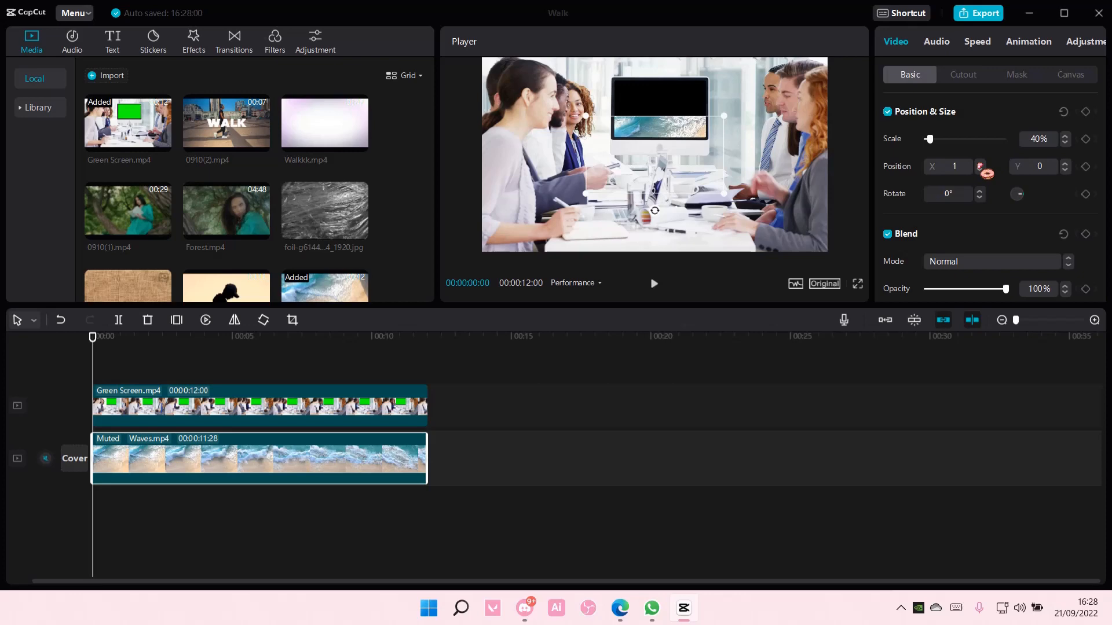
left_click(980, 163)
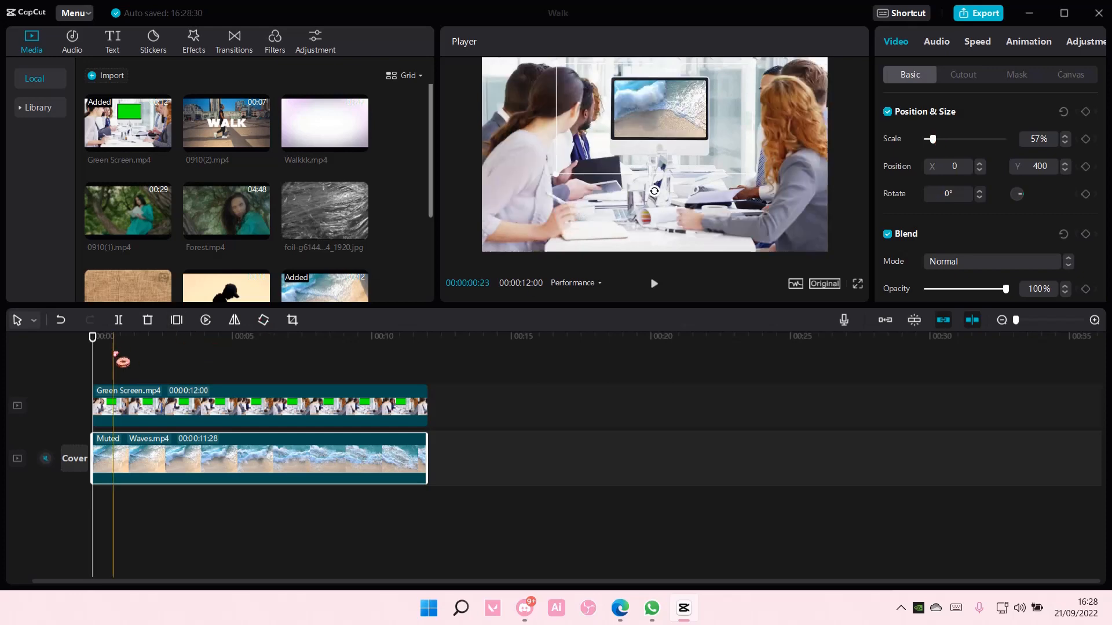
- Scrub the playhead from the start to preview the waves staying inside the monitor
left_click(131, 336)
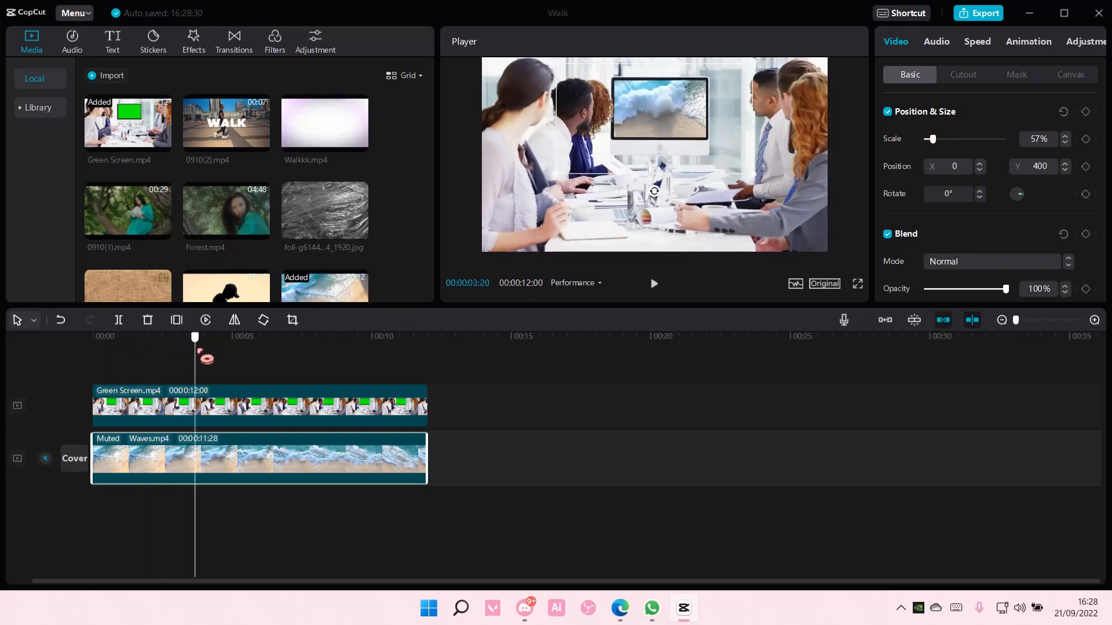
left_click_drag(194, 337, 240, 337)
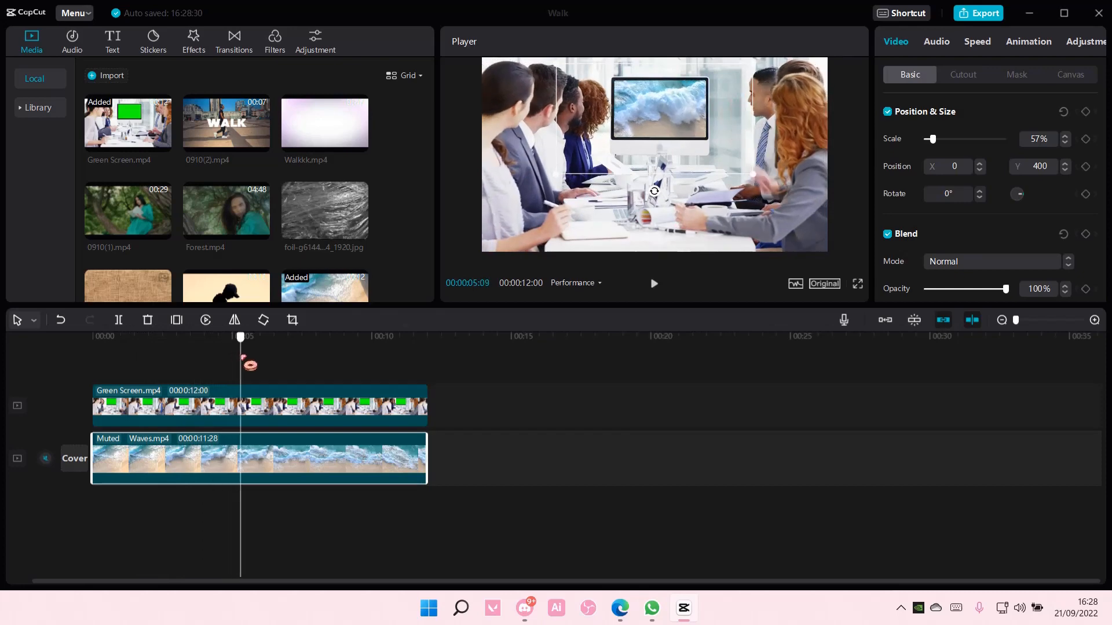